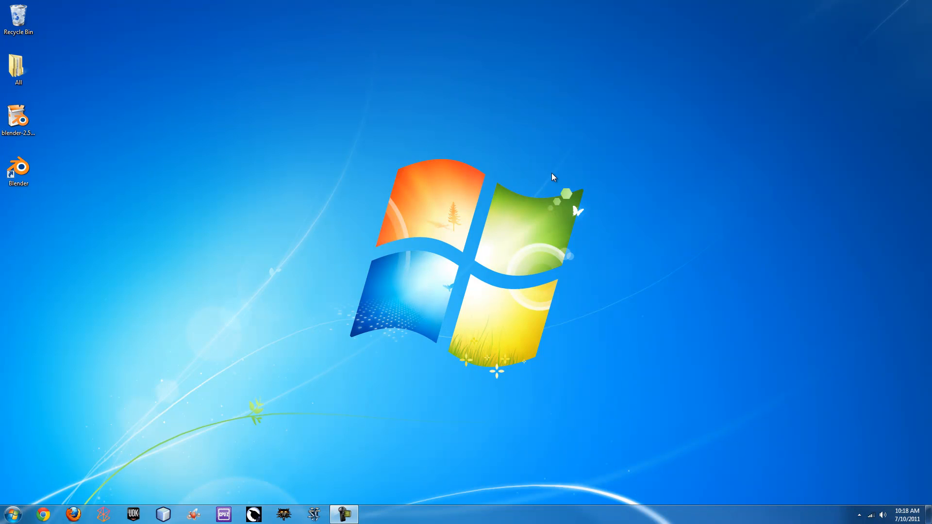
Launch Blender from its desktop shortcut to get the default scene.
click(18, 169)
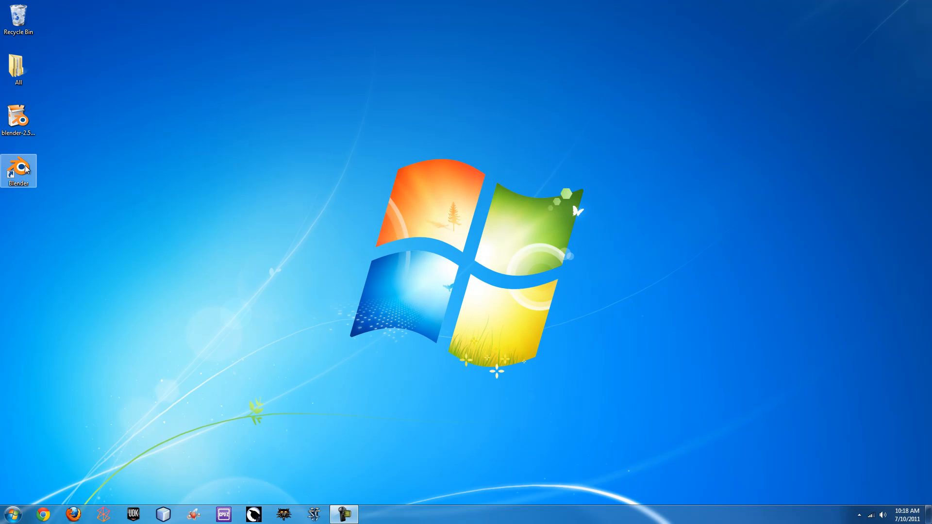
double_click(17, 171)
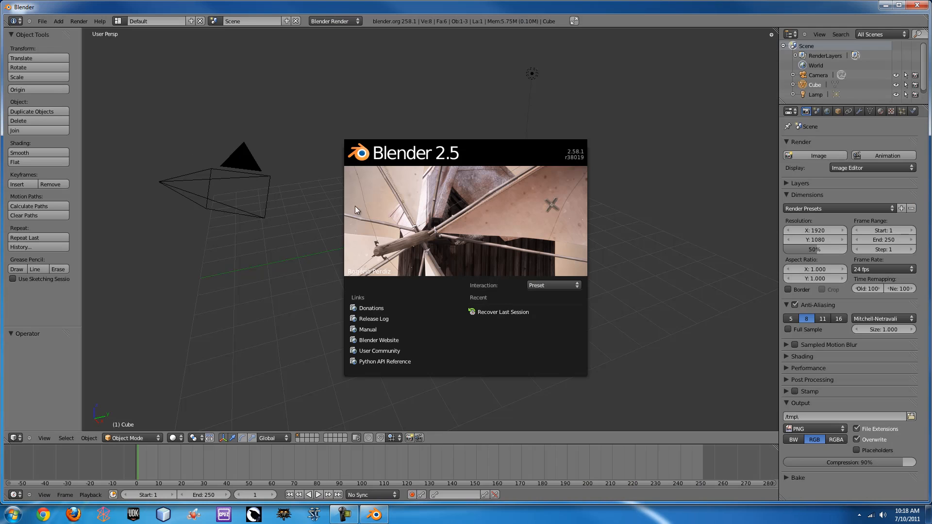
mouse_move(361, 211)
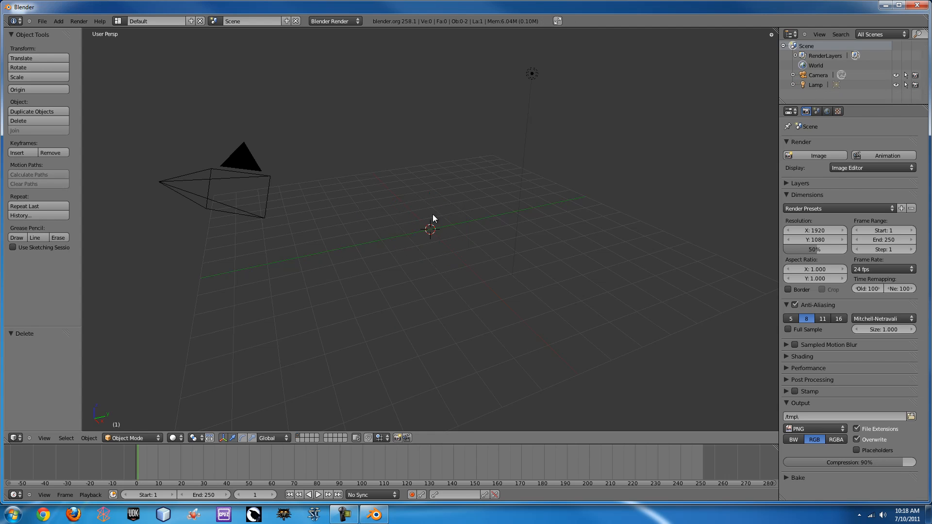
Add a UV Sphere via the 'add uv' search and move it up along Z about 2.6 units.
text(add uv)
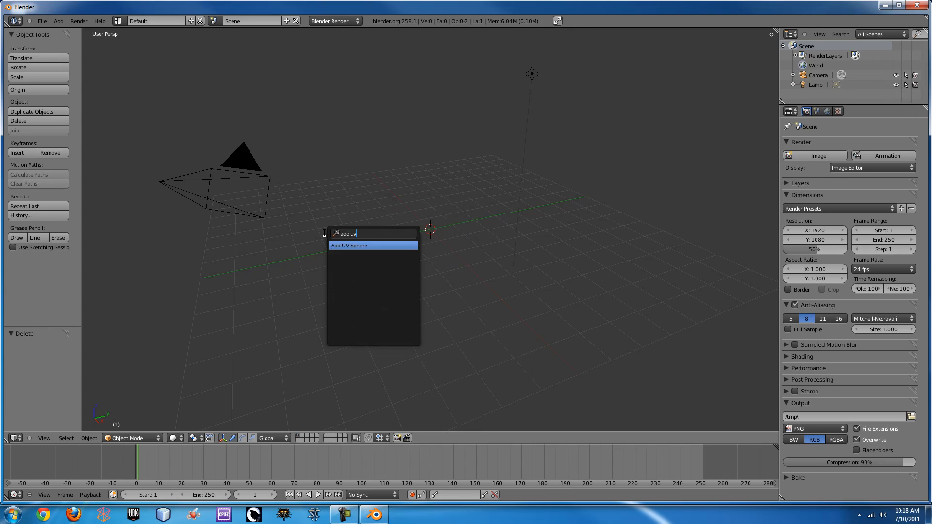
click(348, 246)
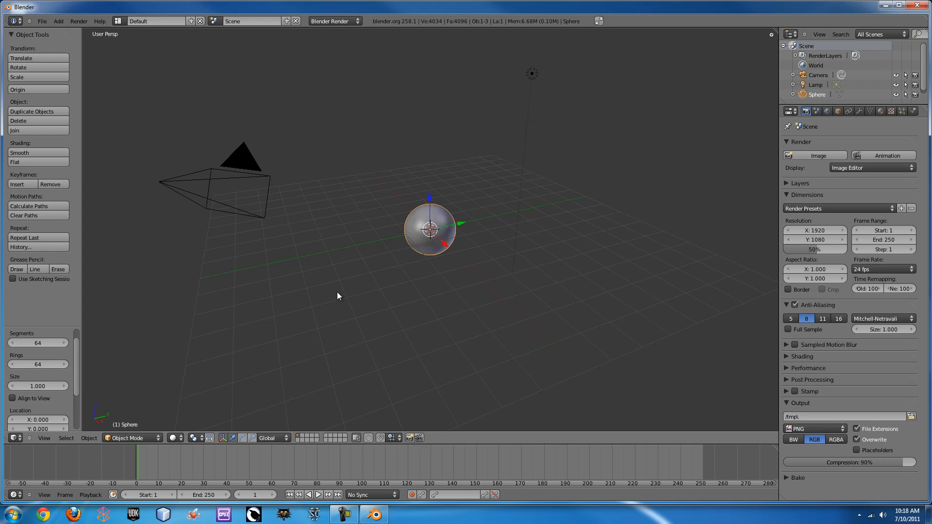
drag(429, 229, 429, 165)
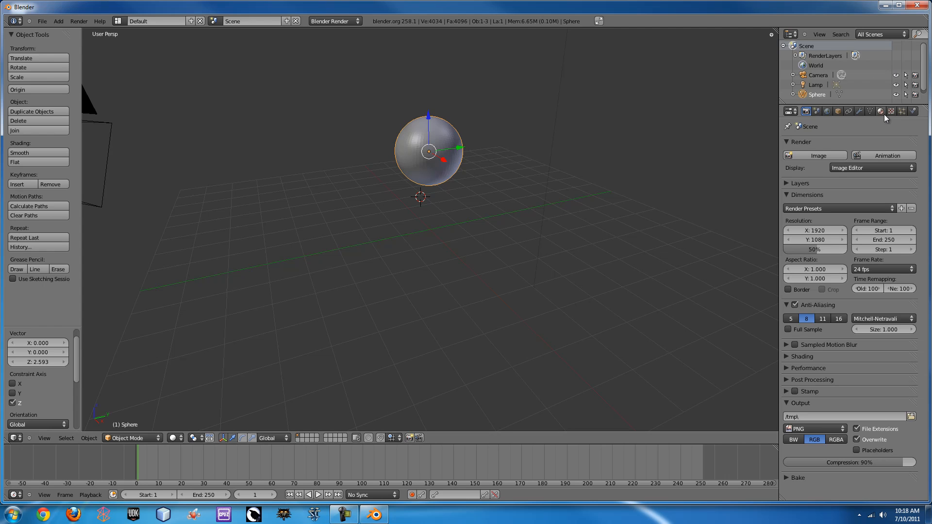
Add a particle system to the sphere emitting 1000 particles from faces, ending at frame 10.
click(900, 110)
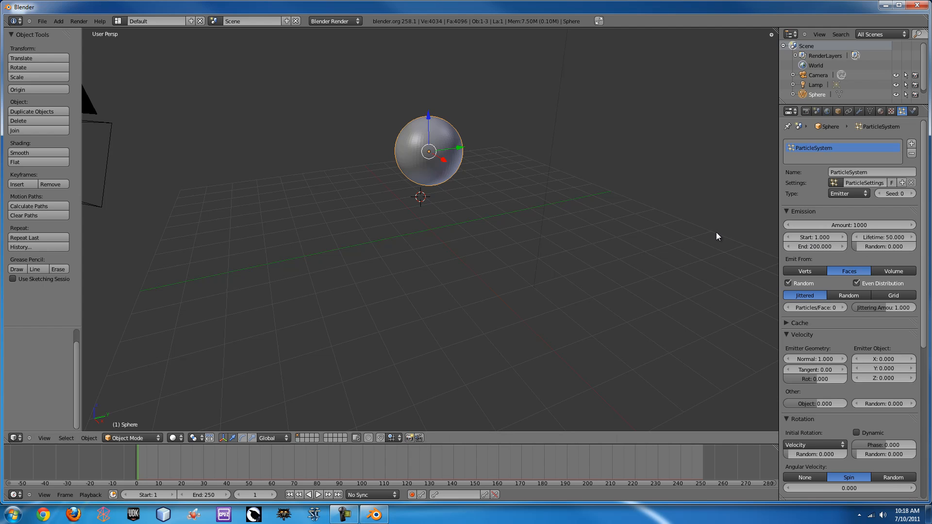
click(318, 494)
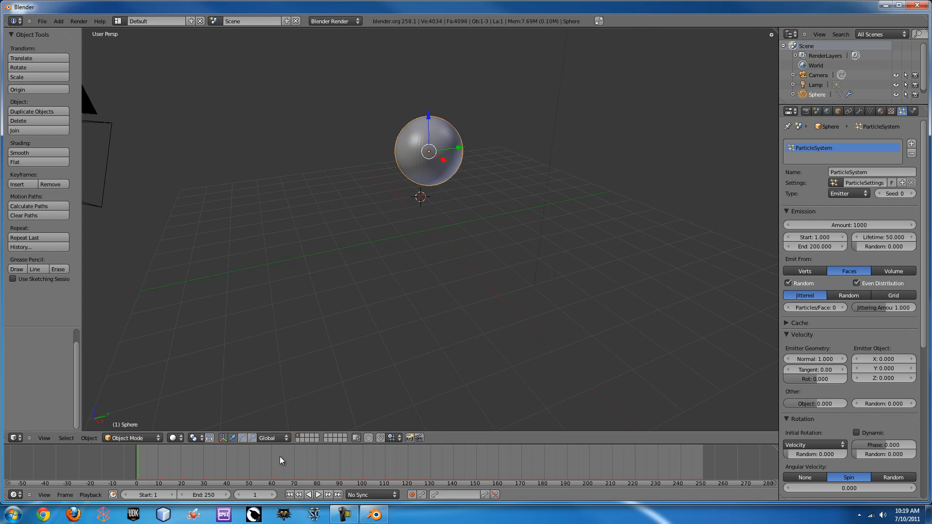
click(319, 494)
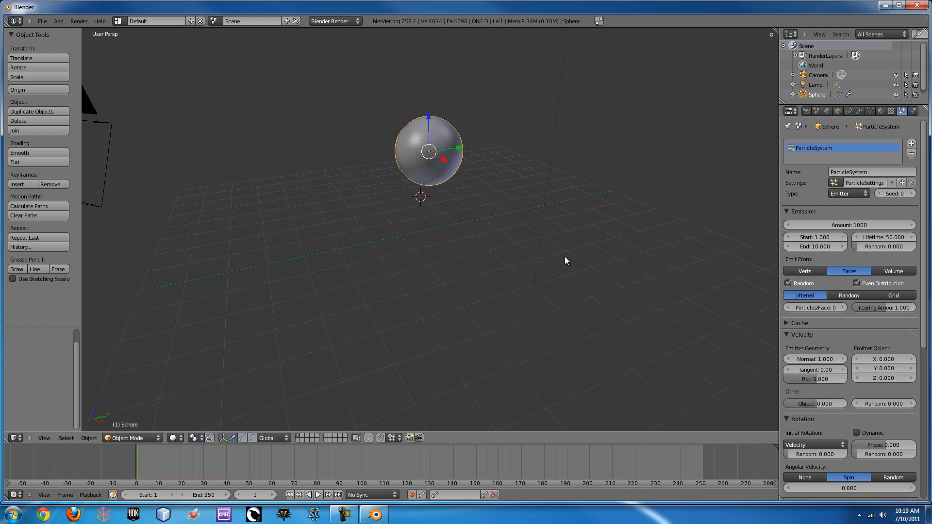
mouse_move(562, 260)
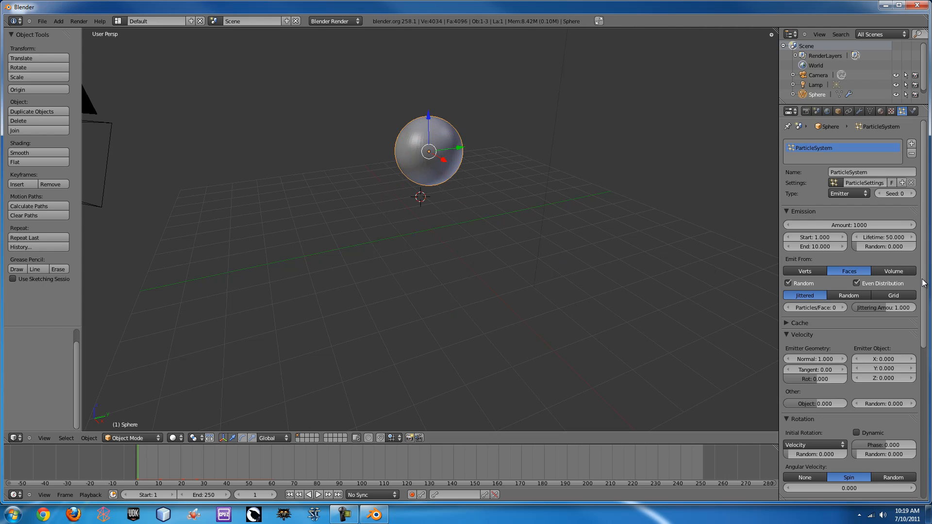
Raise the particles' random velocity to about 12.88 so they shoot outward.
scroll(down, 3)
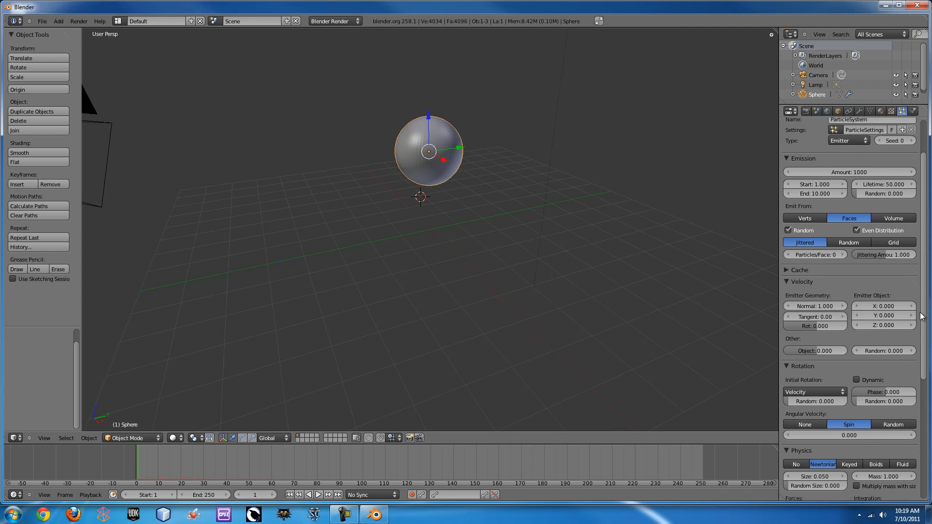
drag(884, 350, 904, 350)
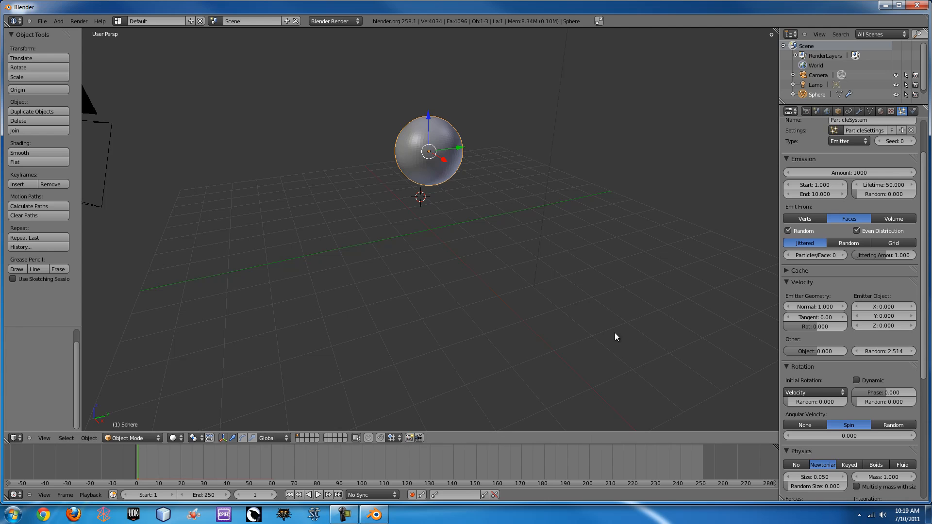
mouse_move(565, 333)
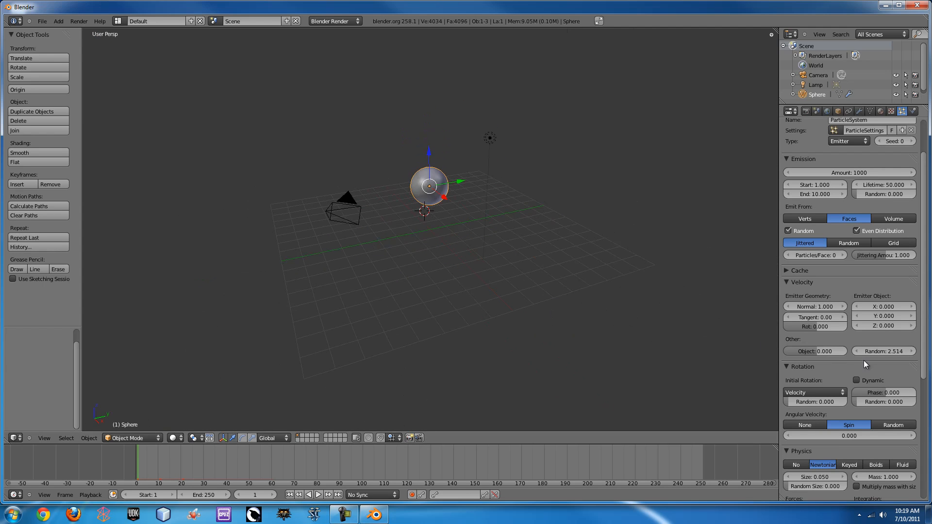
drag(883, 351, 885, 351)
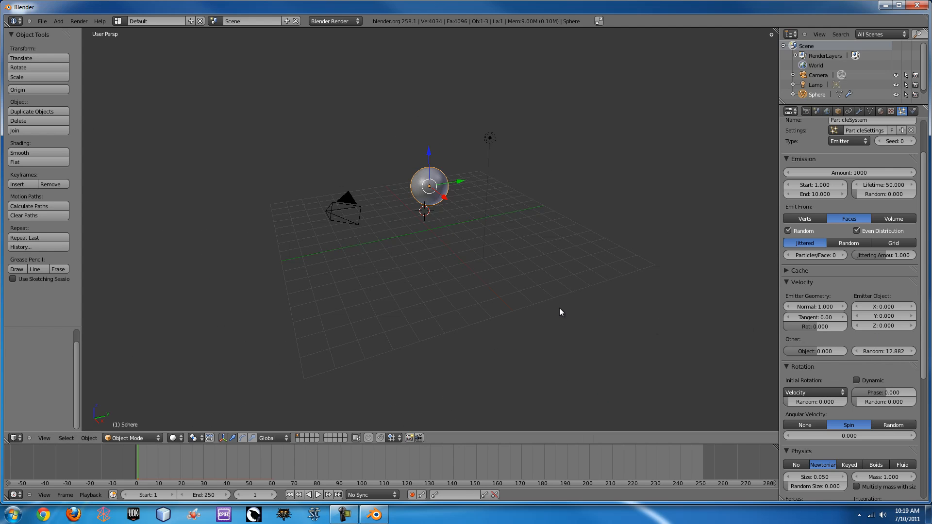
click(318, 494)
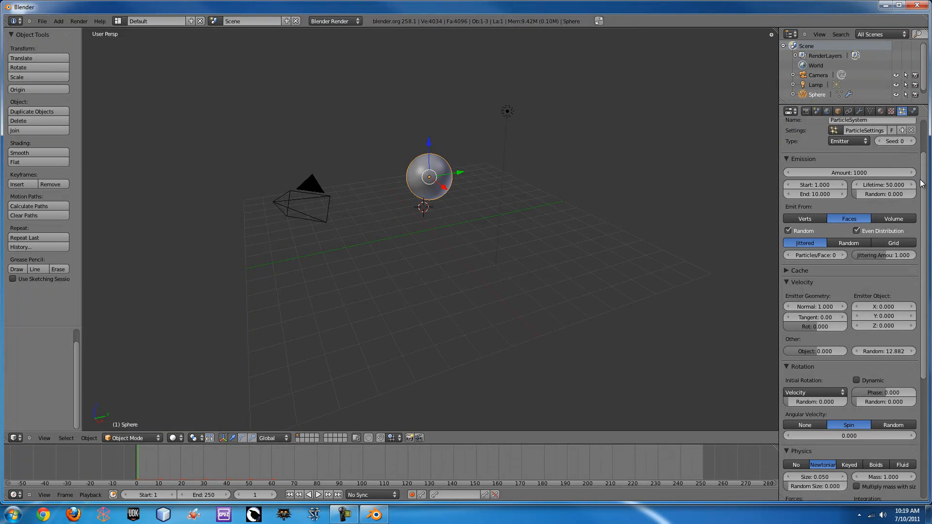
Switch the particle render type from Halo to None so only the sphere shows.
scroll(down, 3)
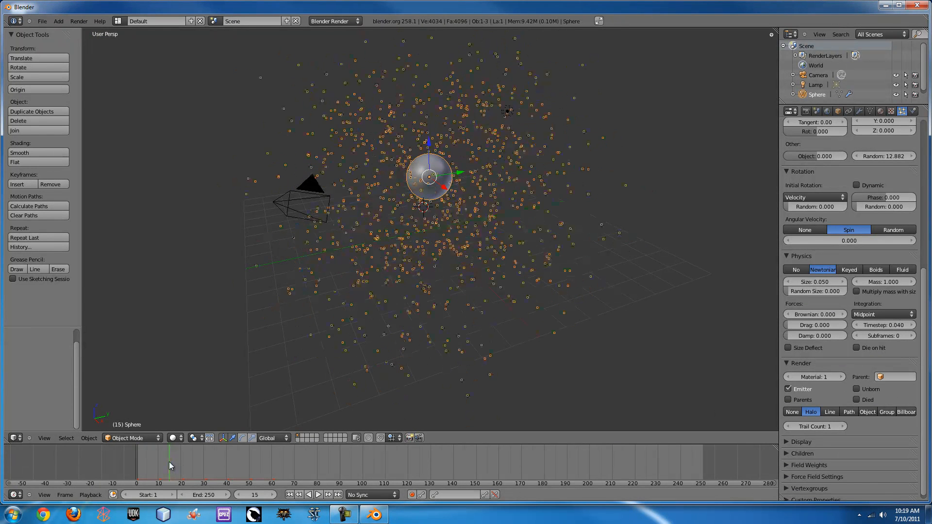
key(F12)
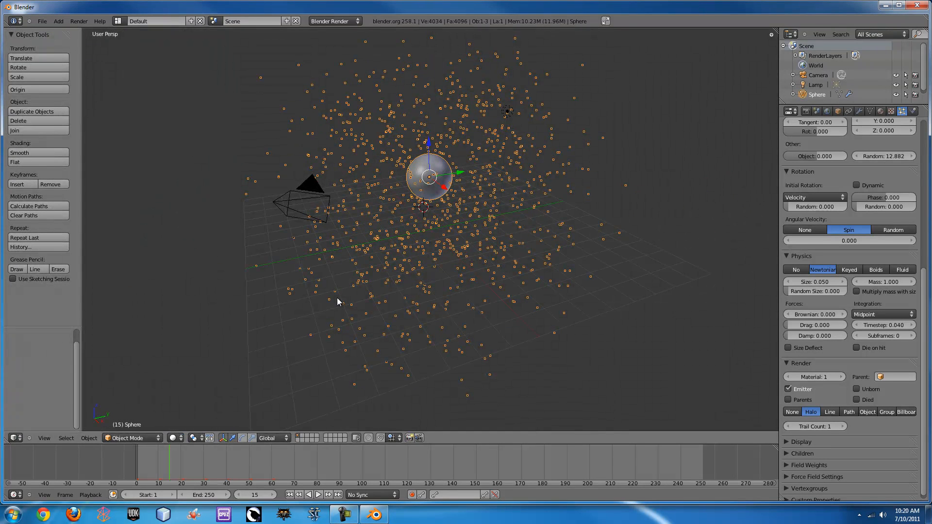
click(792, 411)
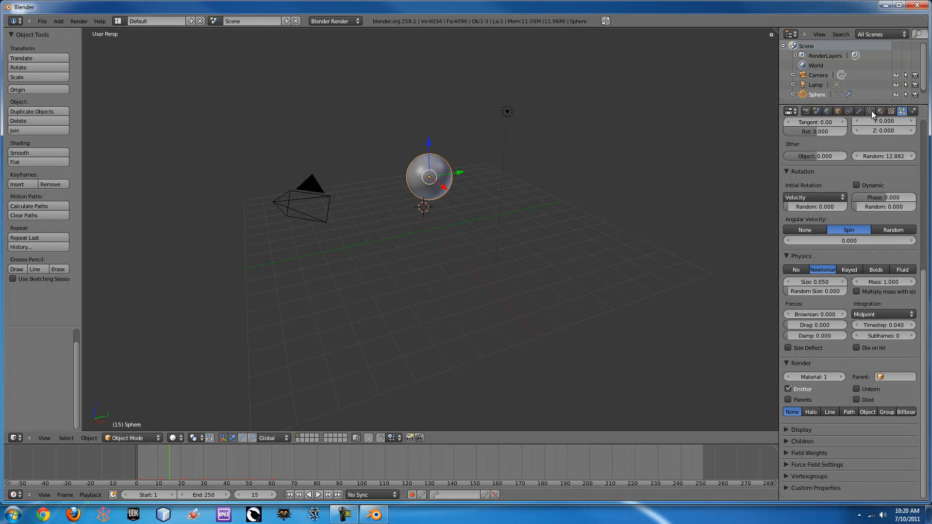
Add an Explode modifier from the Simulate group so the sphere shatters into fragments.
click(859, 111)
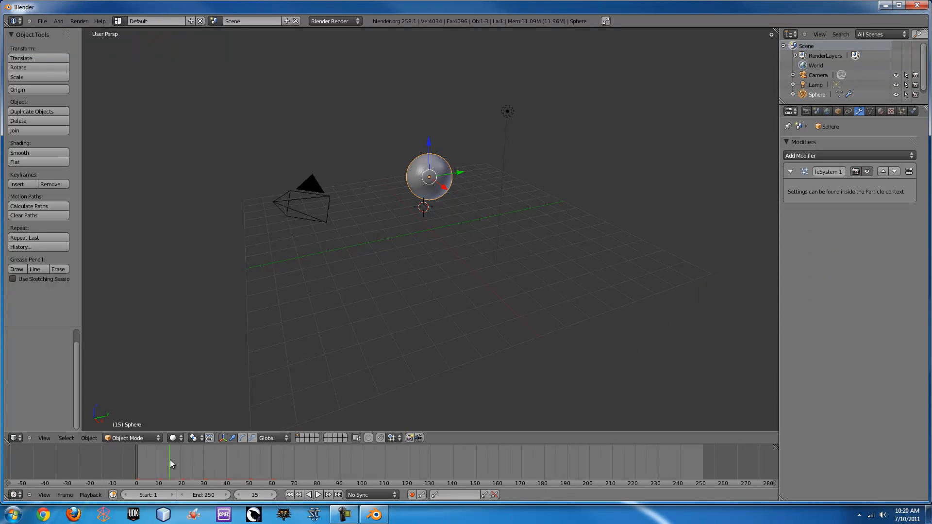
click(848, 156)
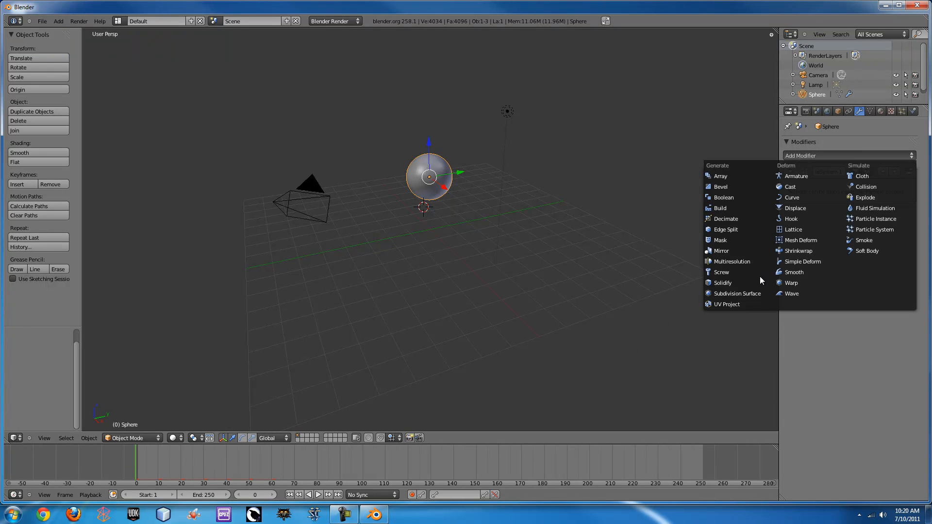
click(865, 197)
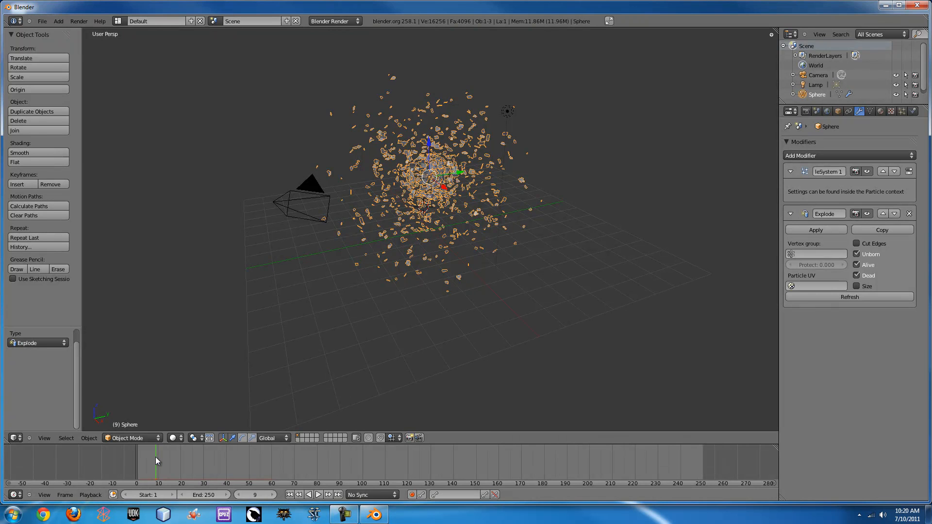
click(328, 494)
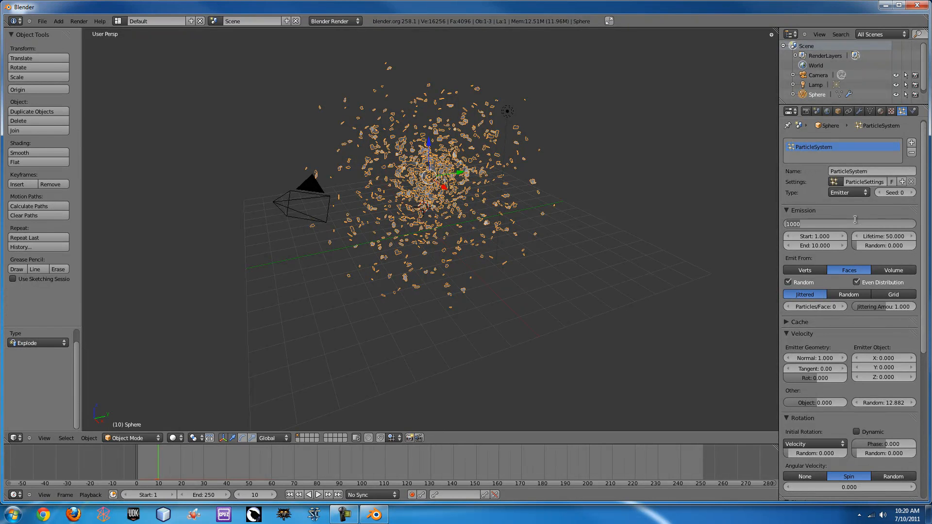
Set the particle Amount to 500 and play the blast from the first frame.
text(500)
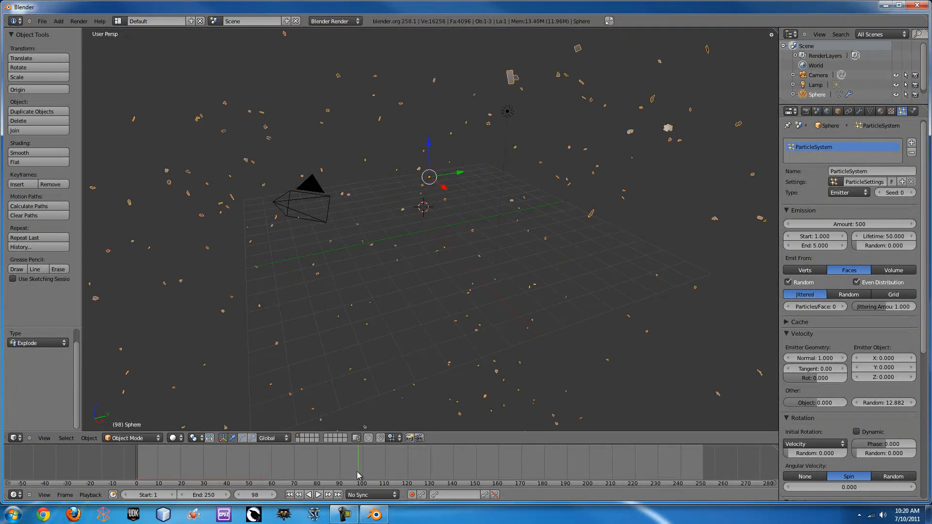
click(264, 482)
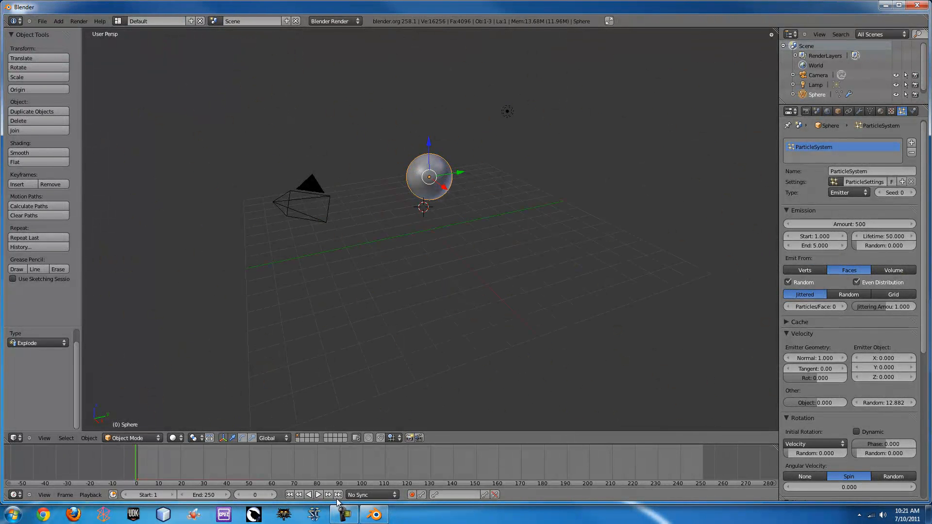
click(319, 494)
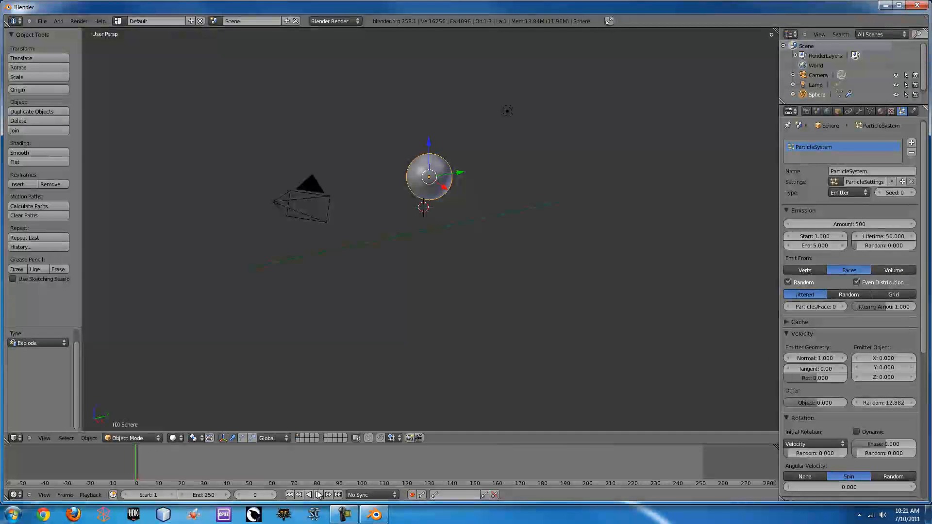
click(317, 494)
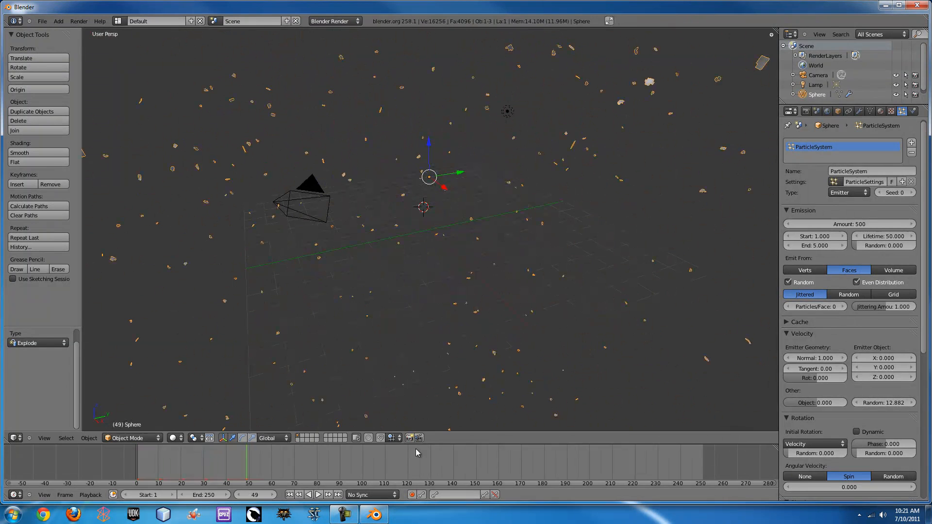
Replay the explosion and nudge the particle lifetime to about 49.9.
click(814, 245)
text(3)
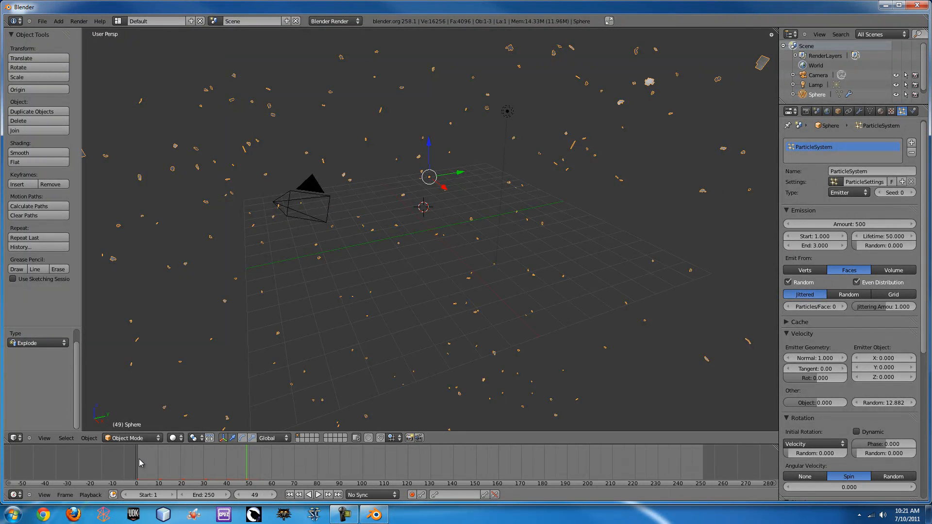
click(297, 494)
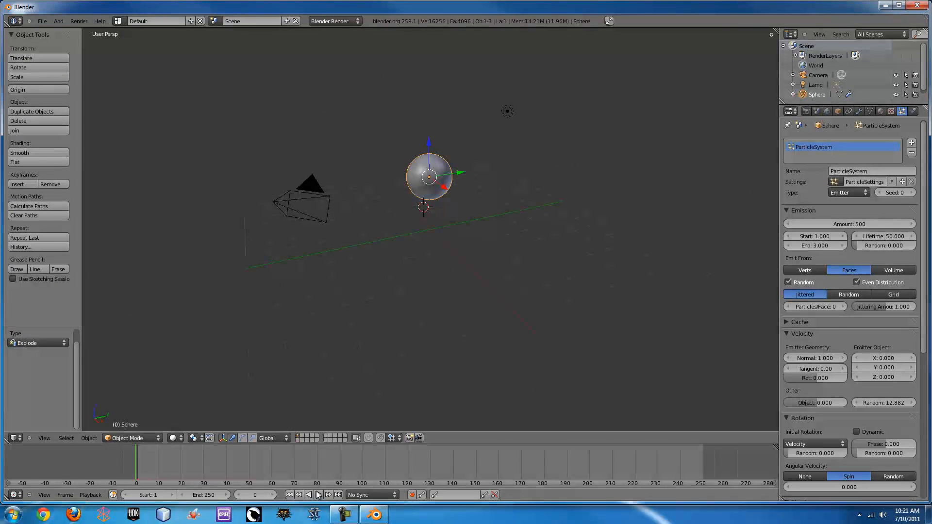
click(319, 494)
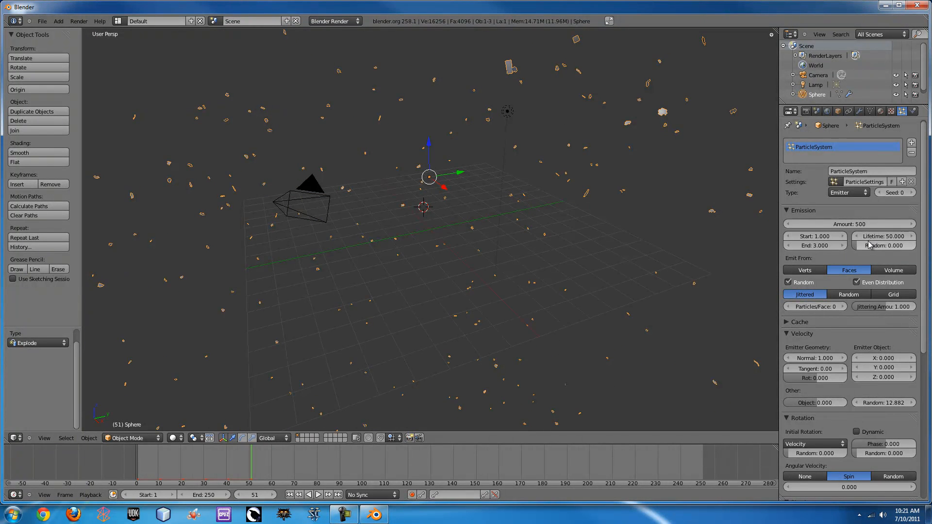
drag(885, 236, 879, 236)
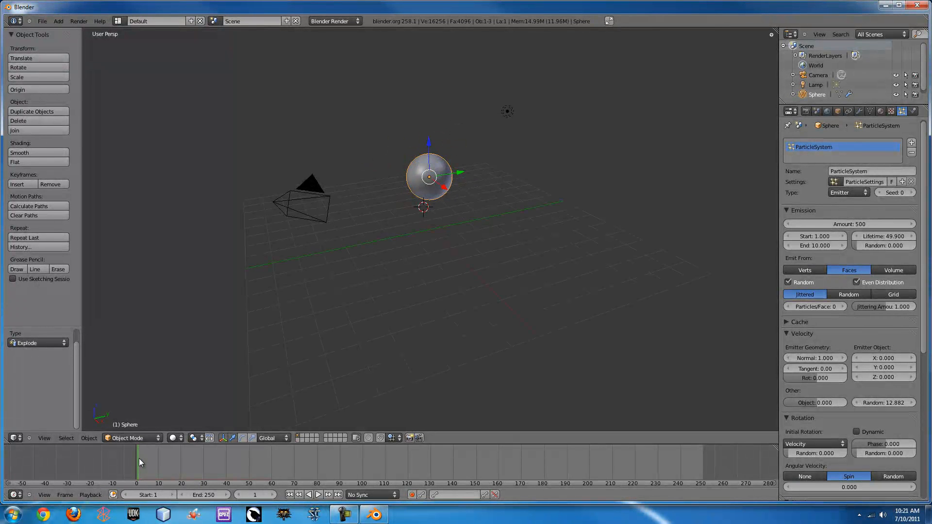
Select the camera, keyframe its LocRot and rotate it around Z toward the fragments.
click(306, 199)
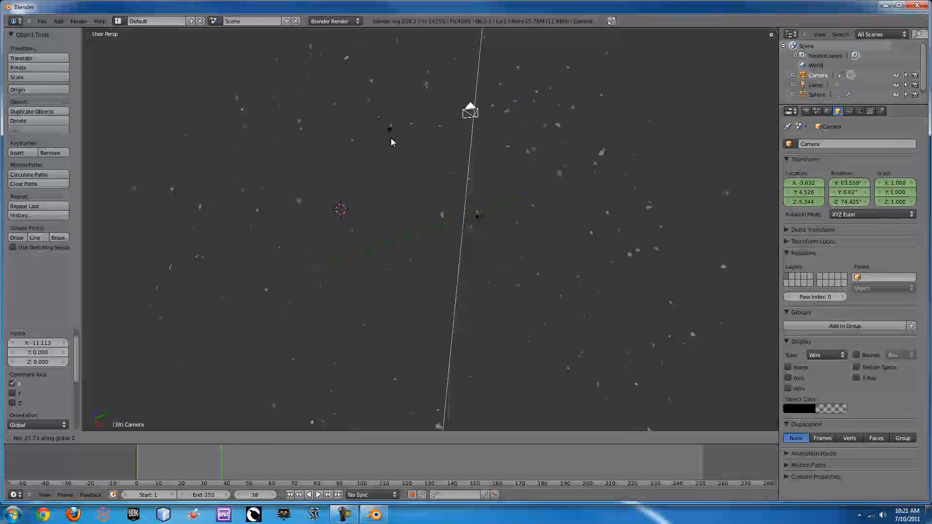
drag(389, 129, 596, 167)
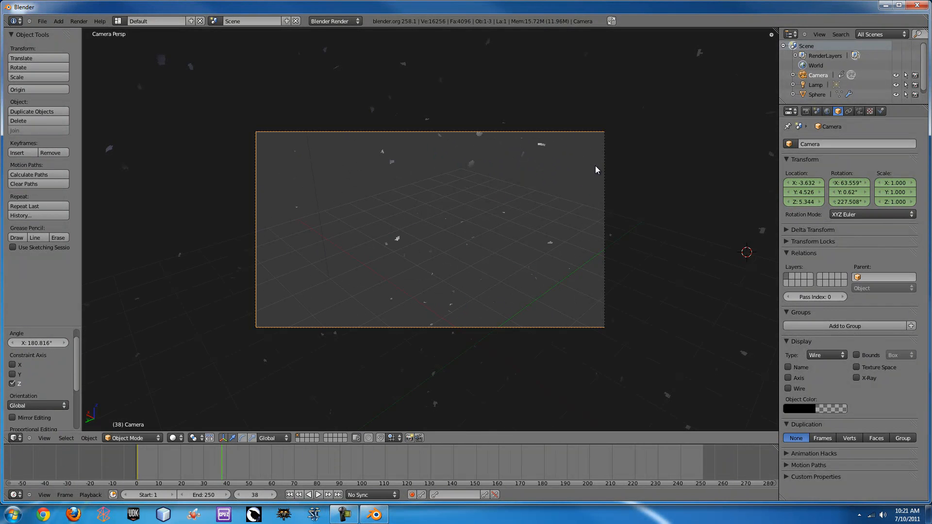
mouse_move(622, 295)
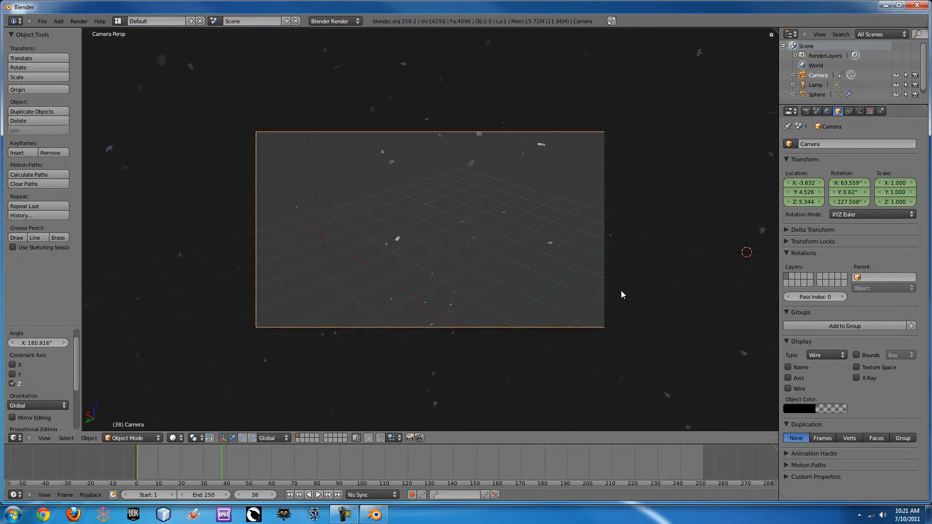